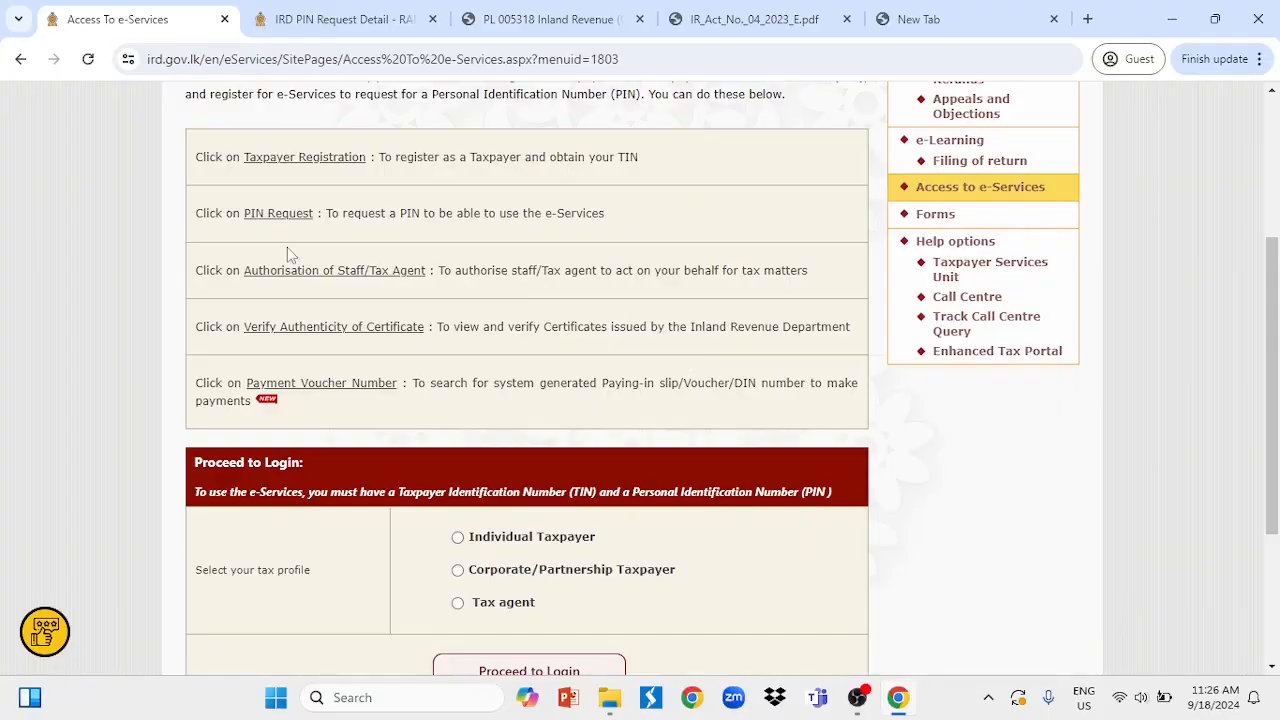
mouse_move(276, 212)
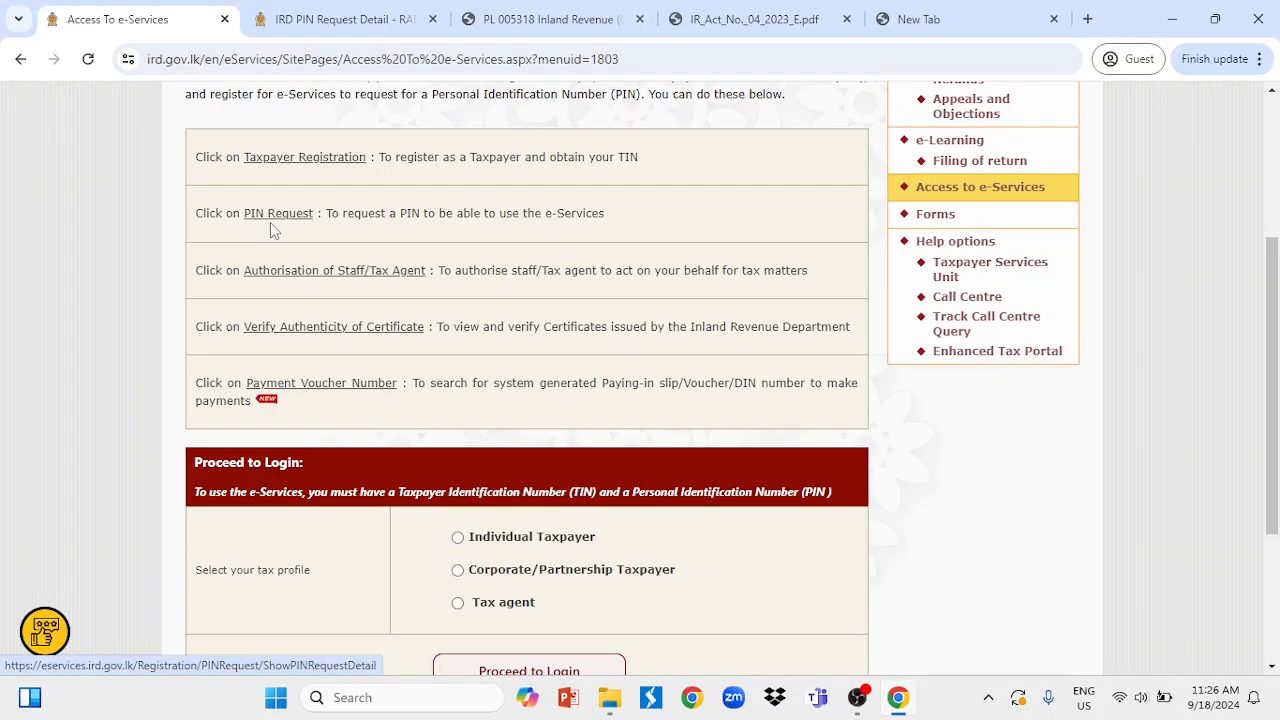
mouse_move(280, 220)
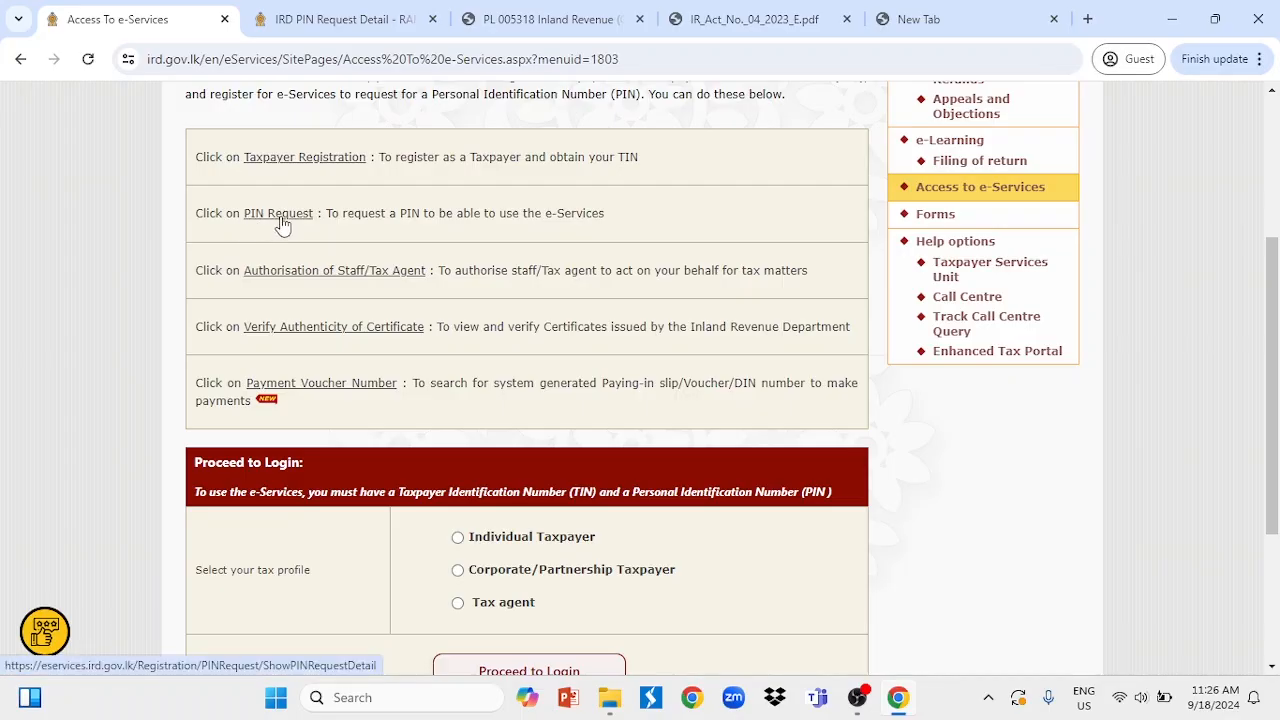
mouse_move(278, 226)
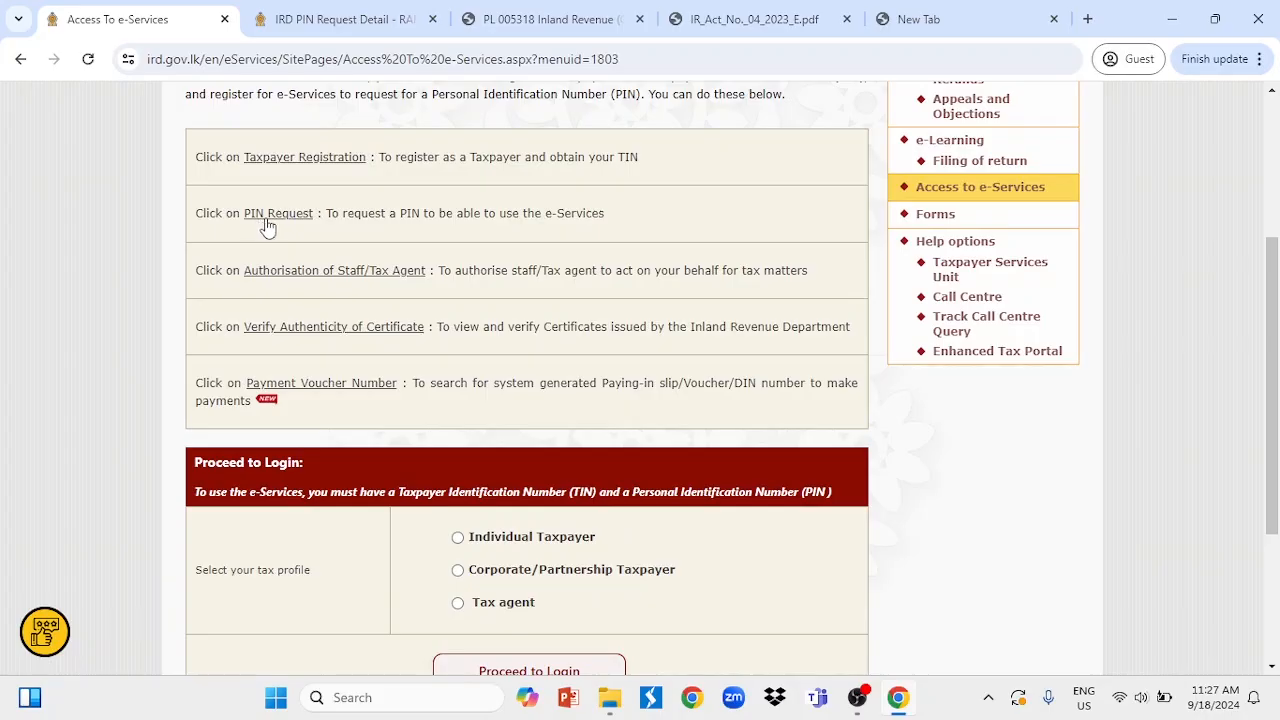
mouse_move(300, 218)
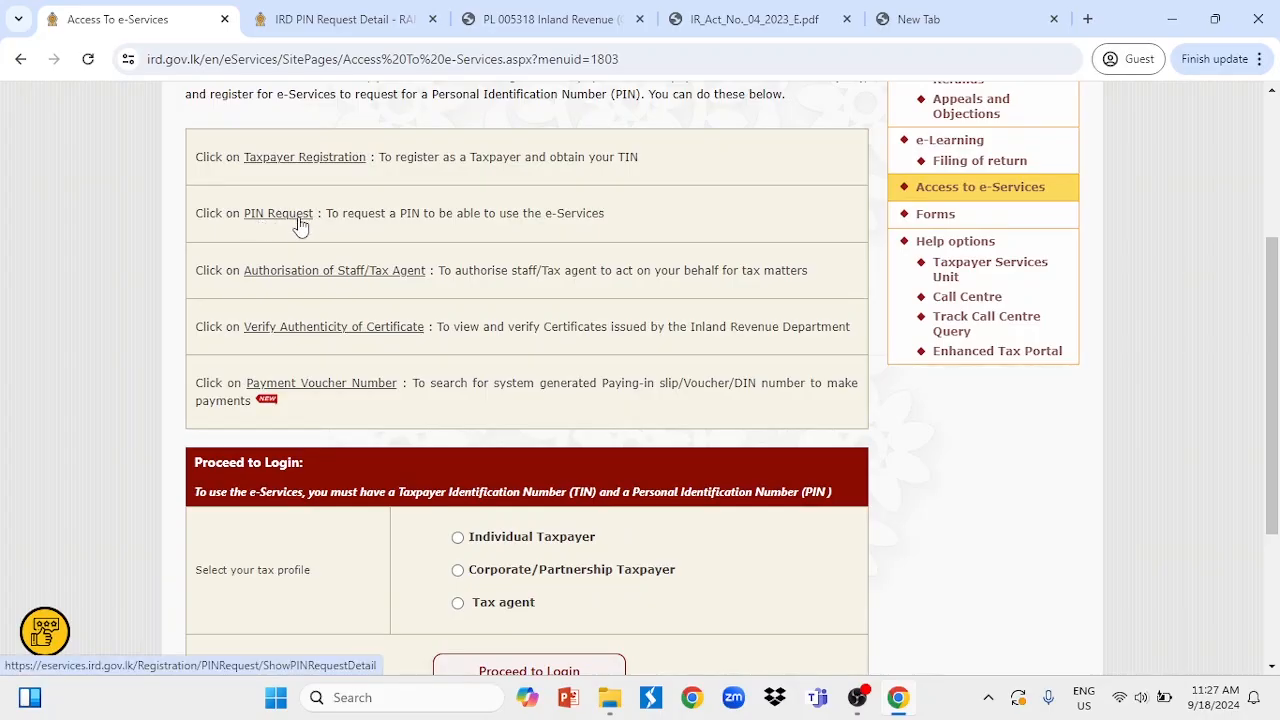
mouse_move(668, 320)
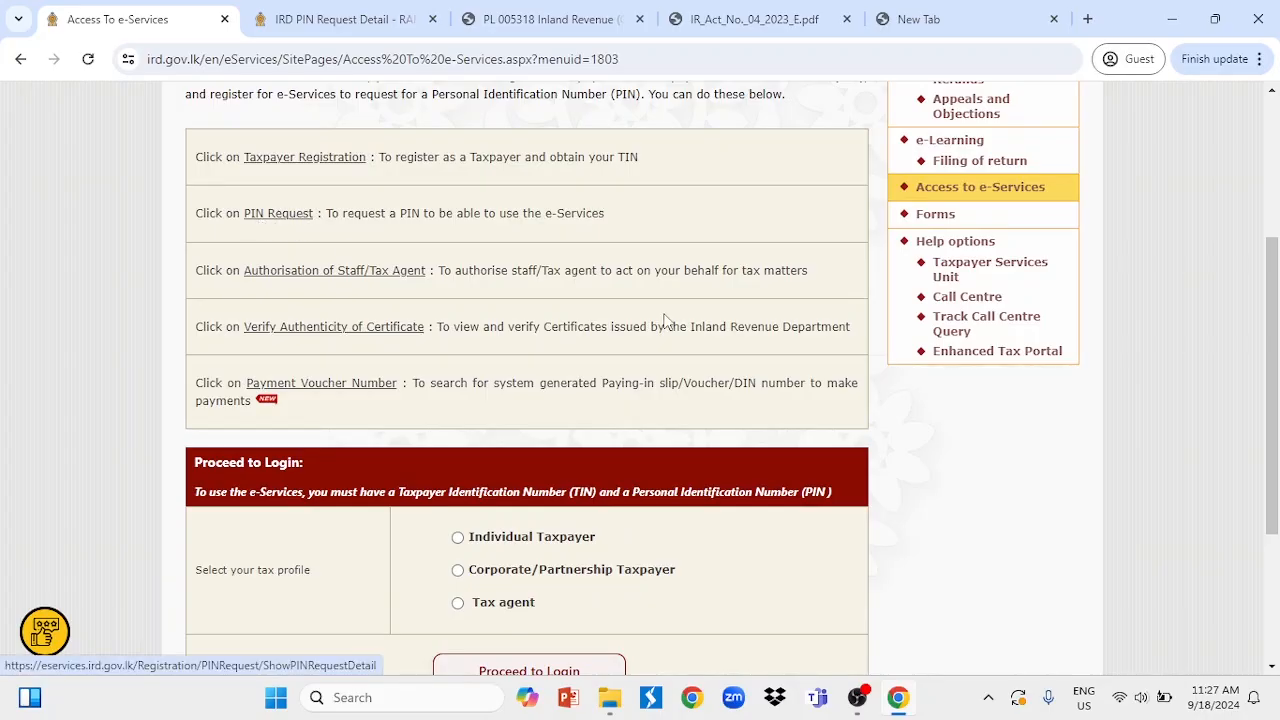
Step: Enter the taxpayer's TIN in the tax reference number field of the personal login form
scroll("down", 3)
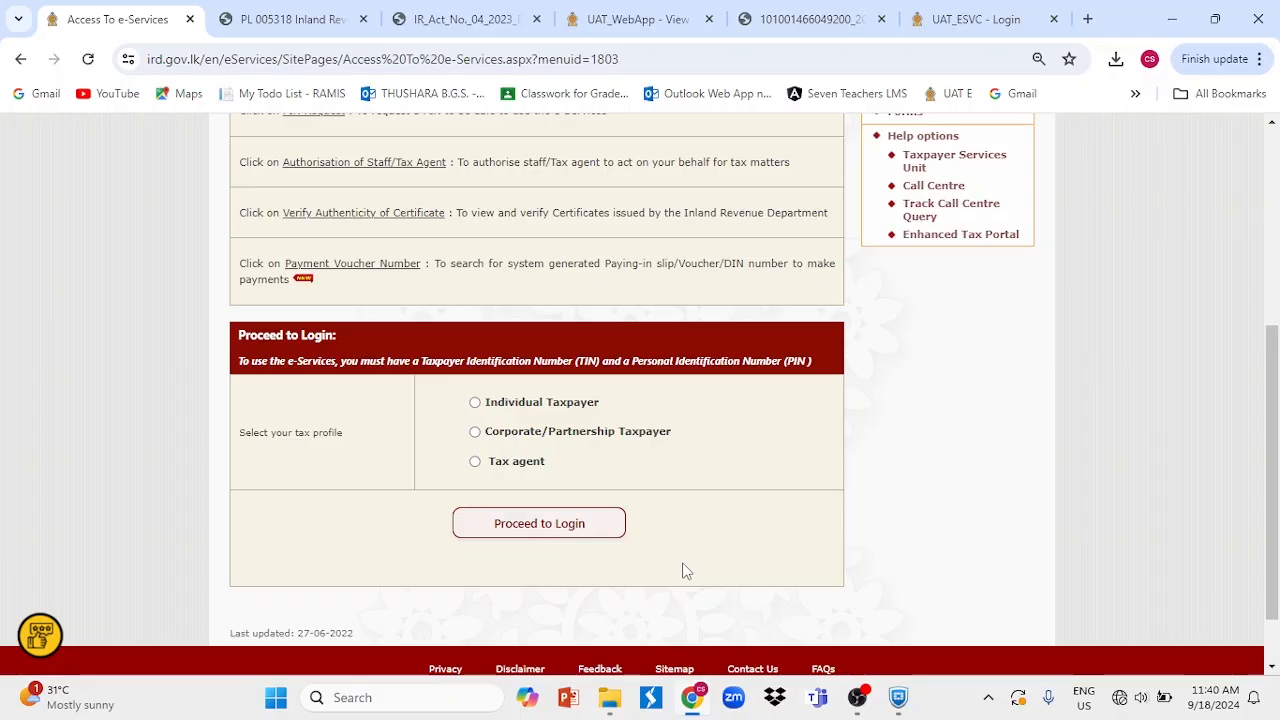
mouse_move(490, 420)
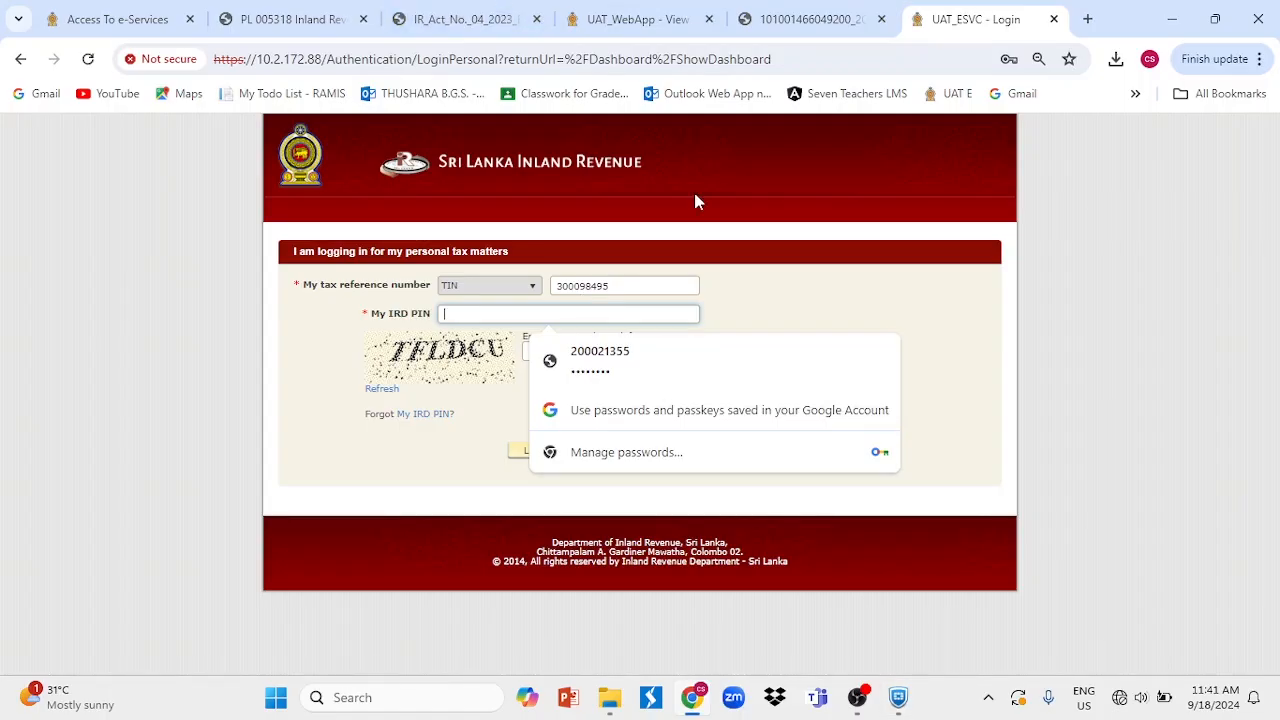
Step: Copy the temporary PIN from the PIN issuance letter PDF into the My IRD PIN field
left_click(810, 20)
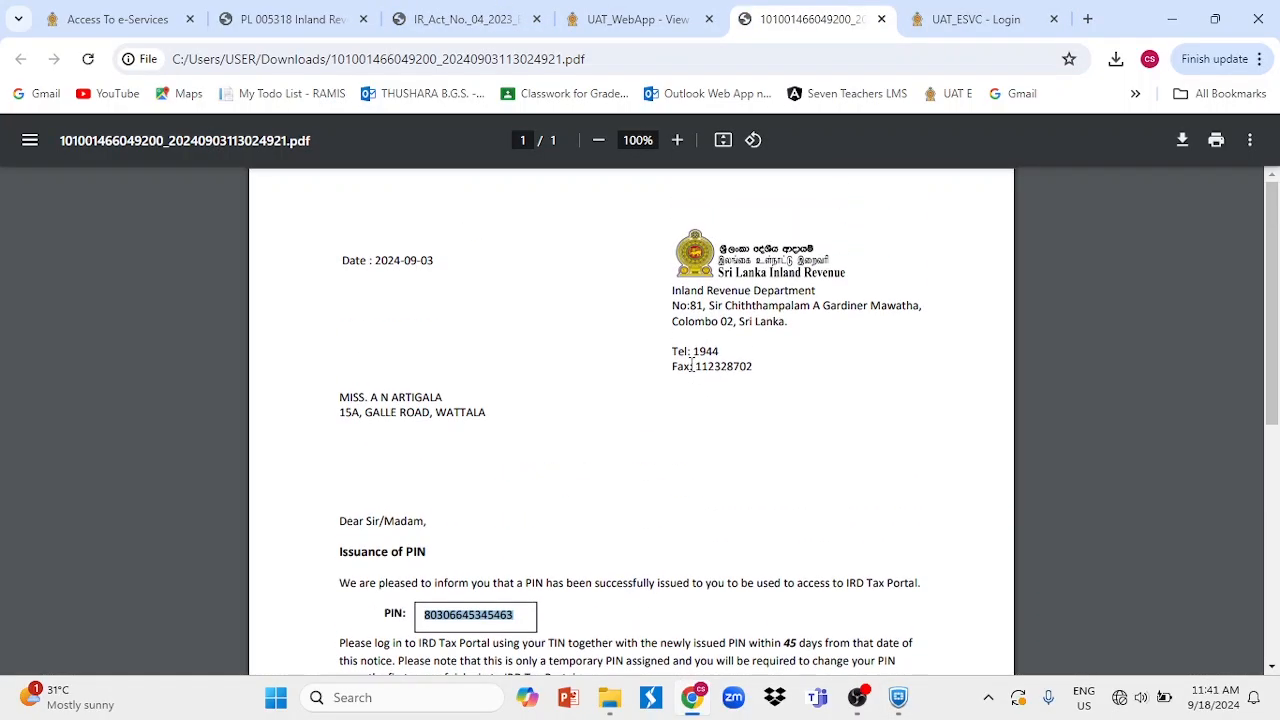
scroll("down", 3)
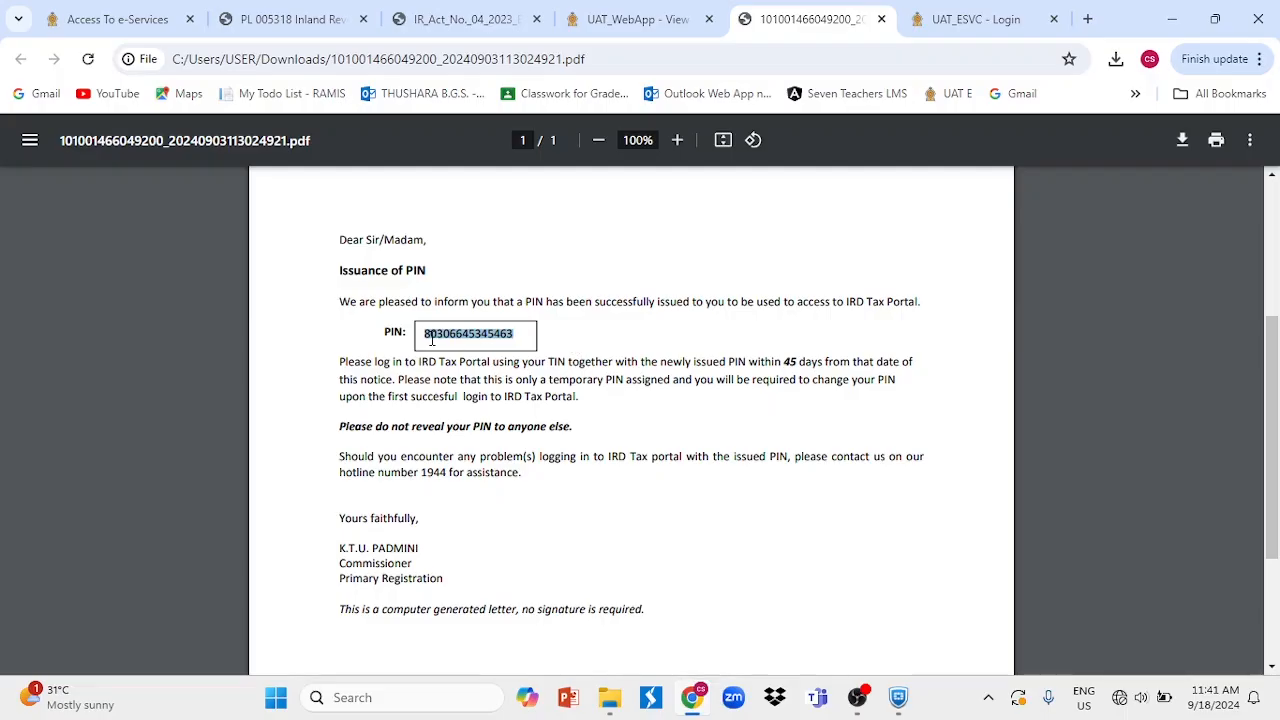
mouse_move(552, 256)
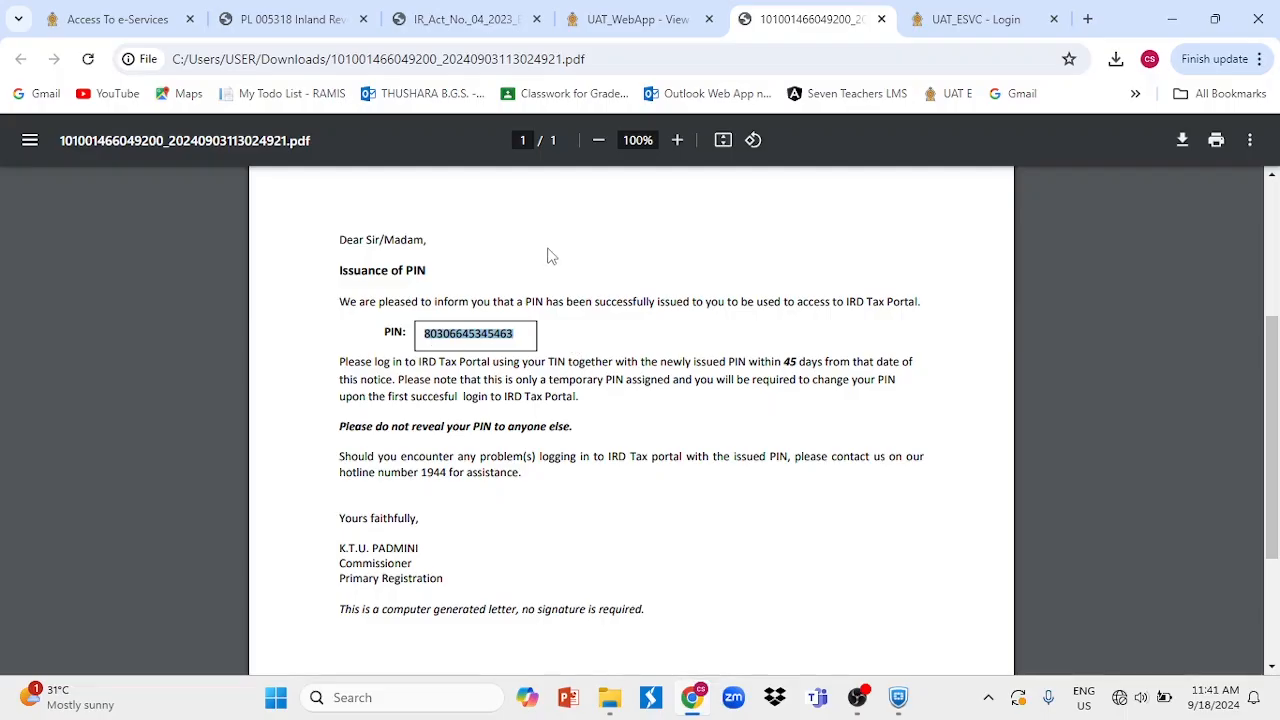
left_click(978, 18)
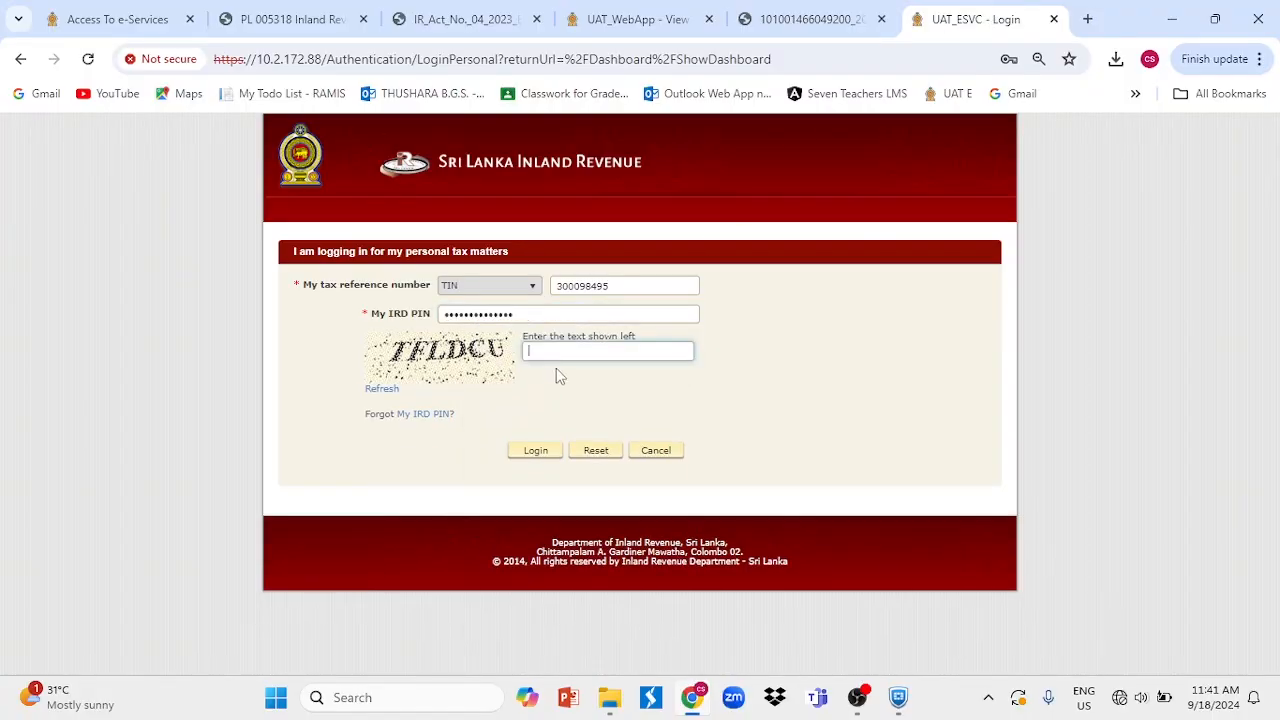
type("t")
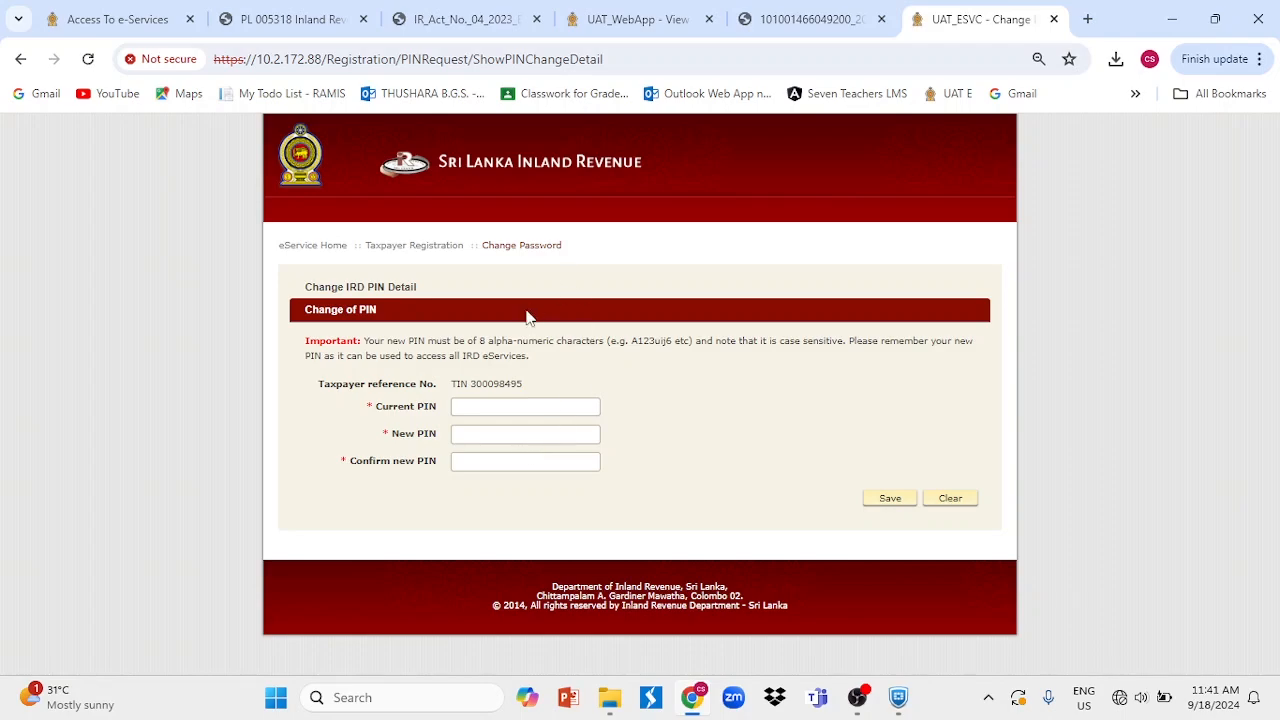
mouse_move(368, 350)
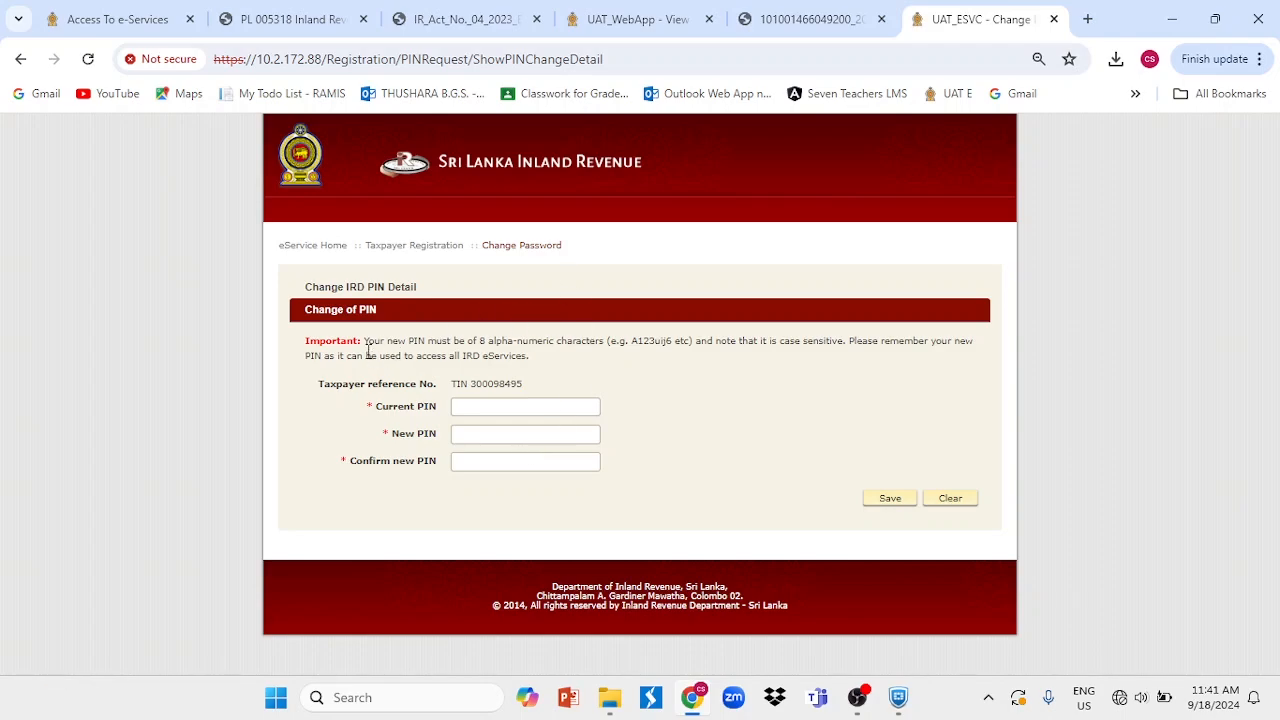
mouse_move(392, 344)
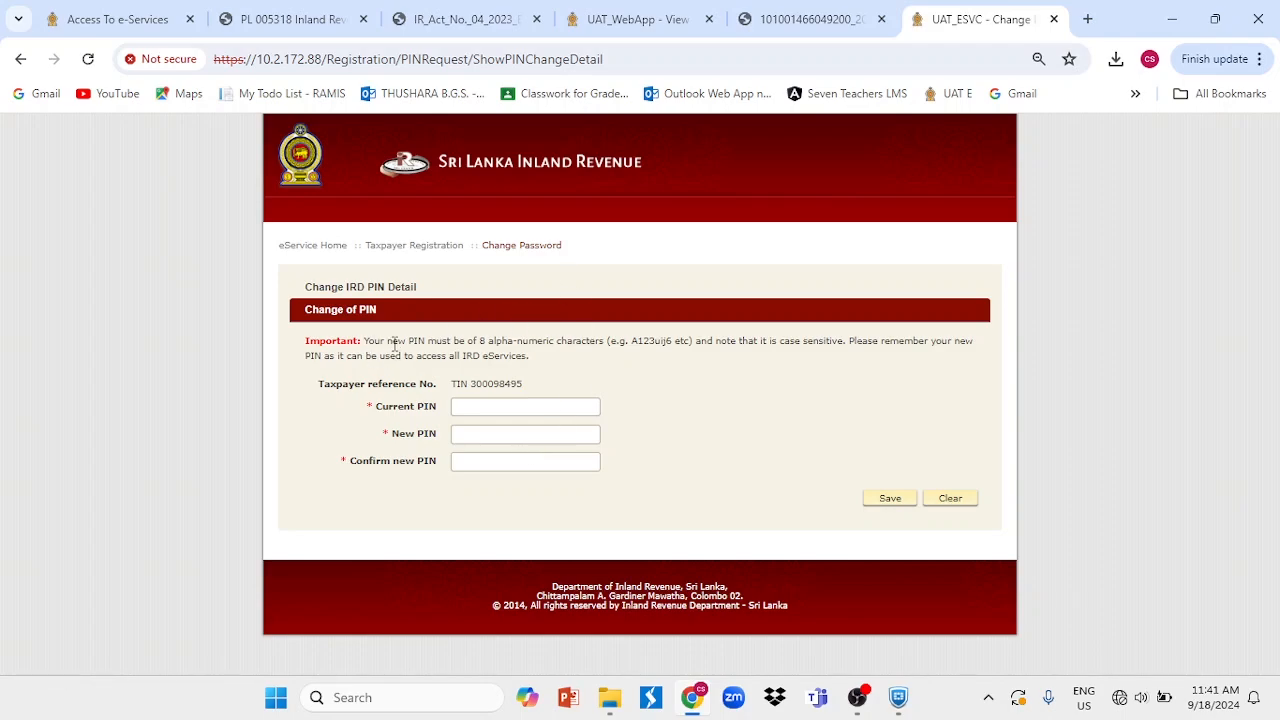
mouse_move(496, 348)
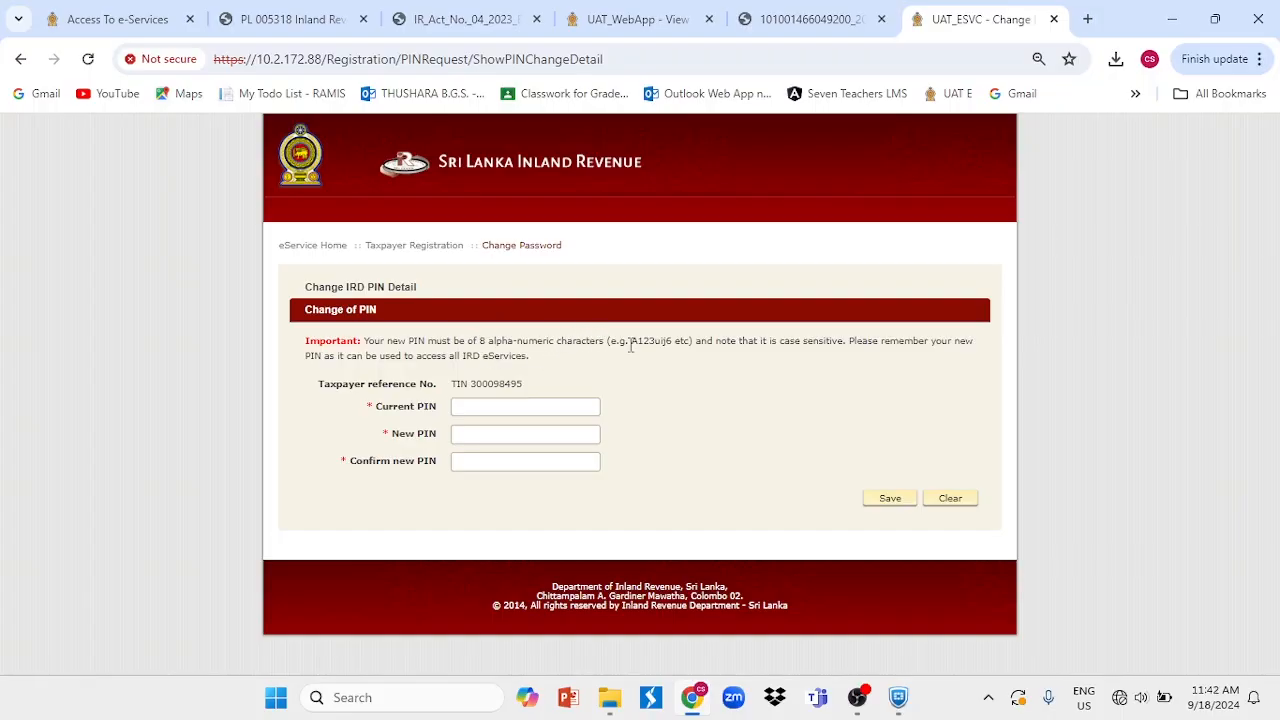
mouse_move(656, 340)
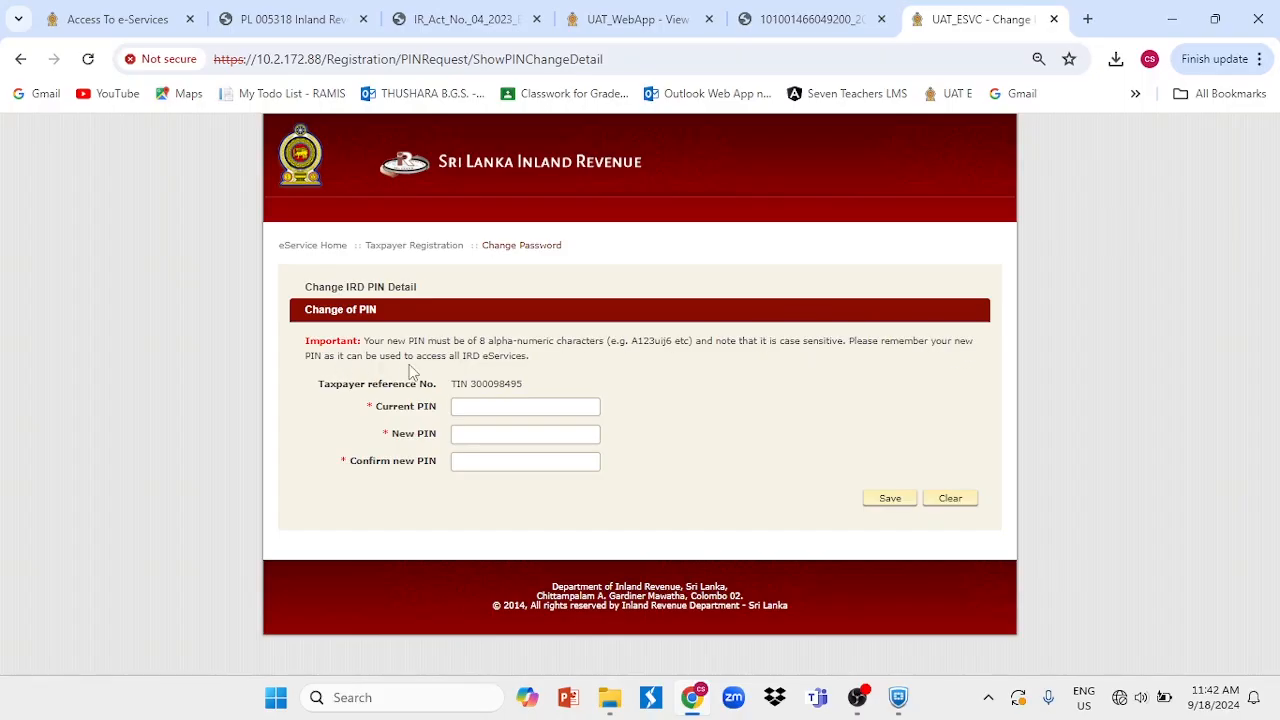
mouse_move(528, 368)
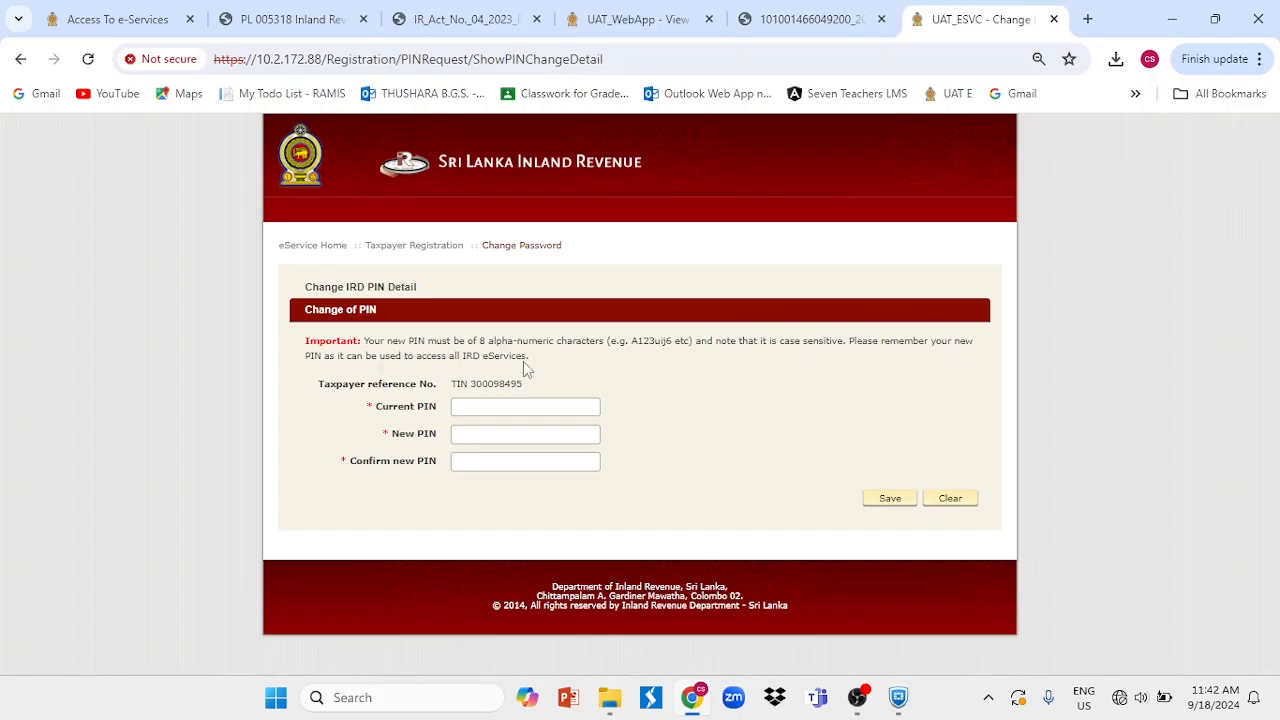
mouse_move(564, 390)
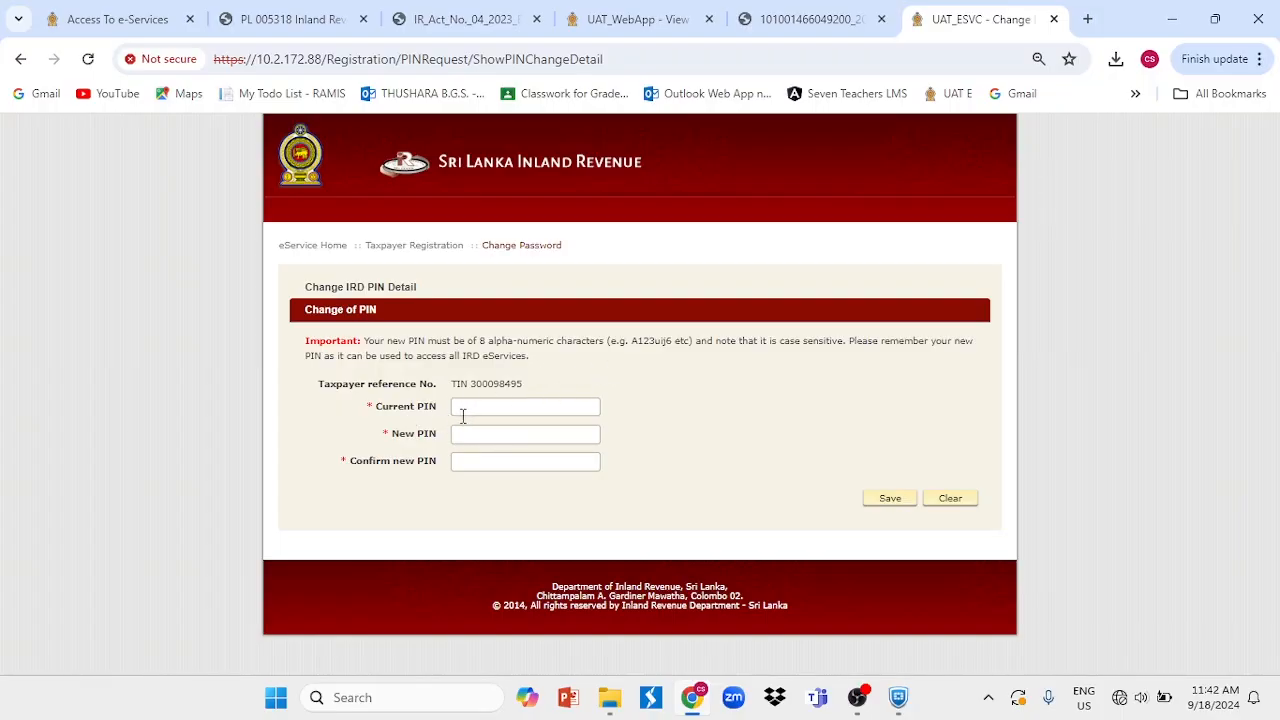
Step: Submit the temporary PIN as current PIN with the new PIN and its confirmation, and save
right_click(524, 406)
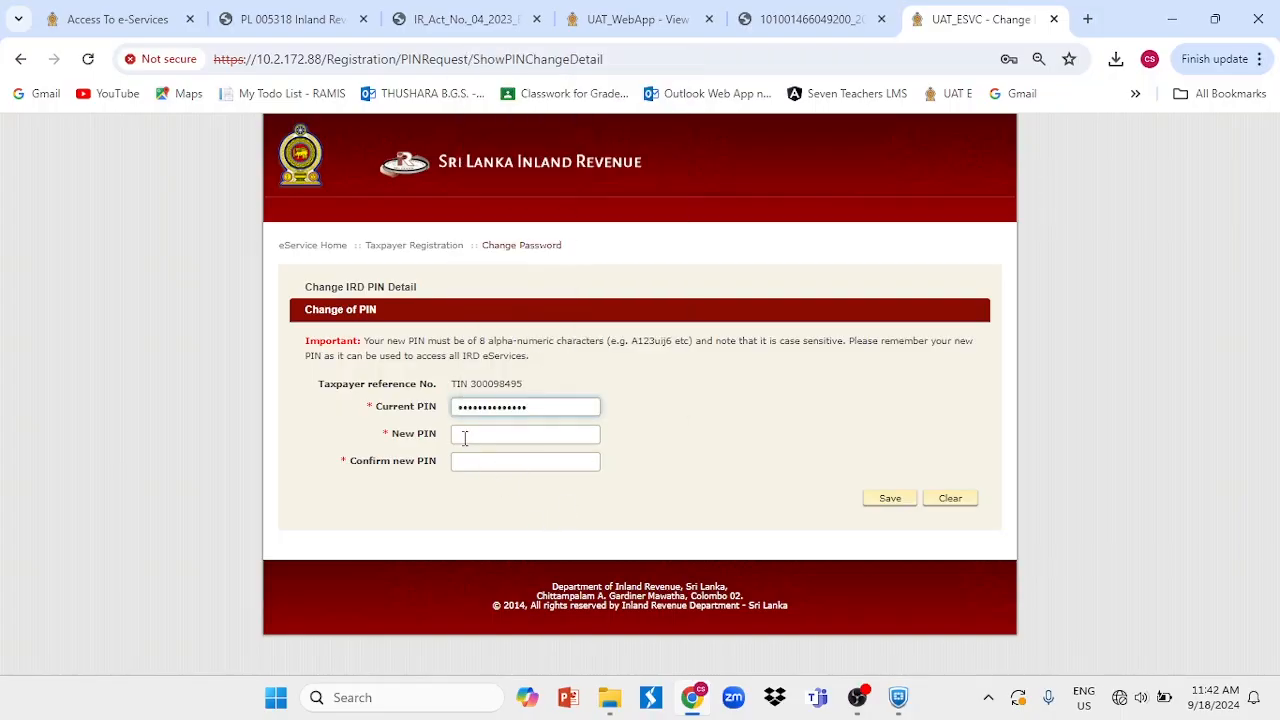
left_click(524, 434)
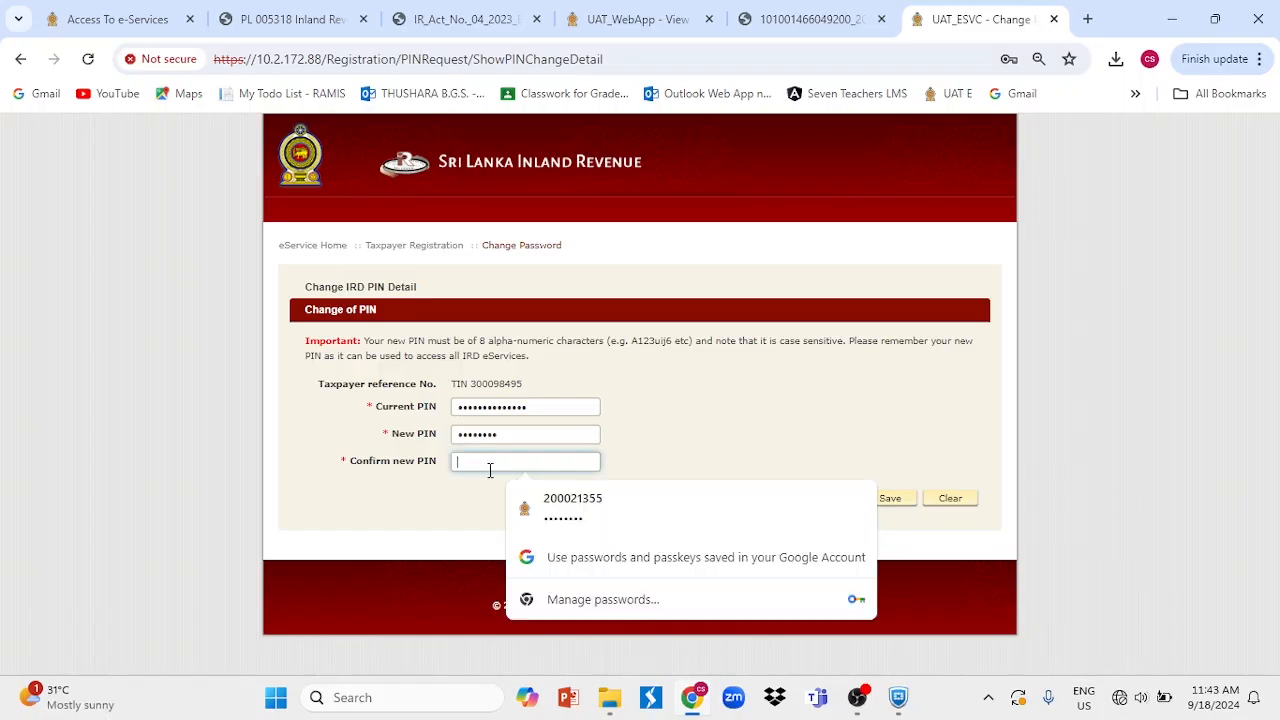
left_click(888, 498)
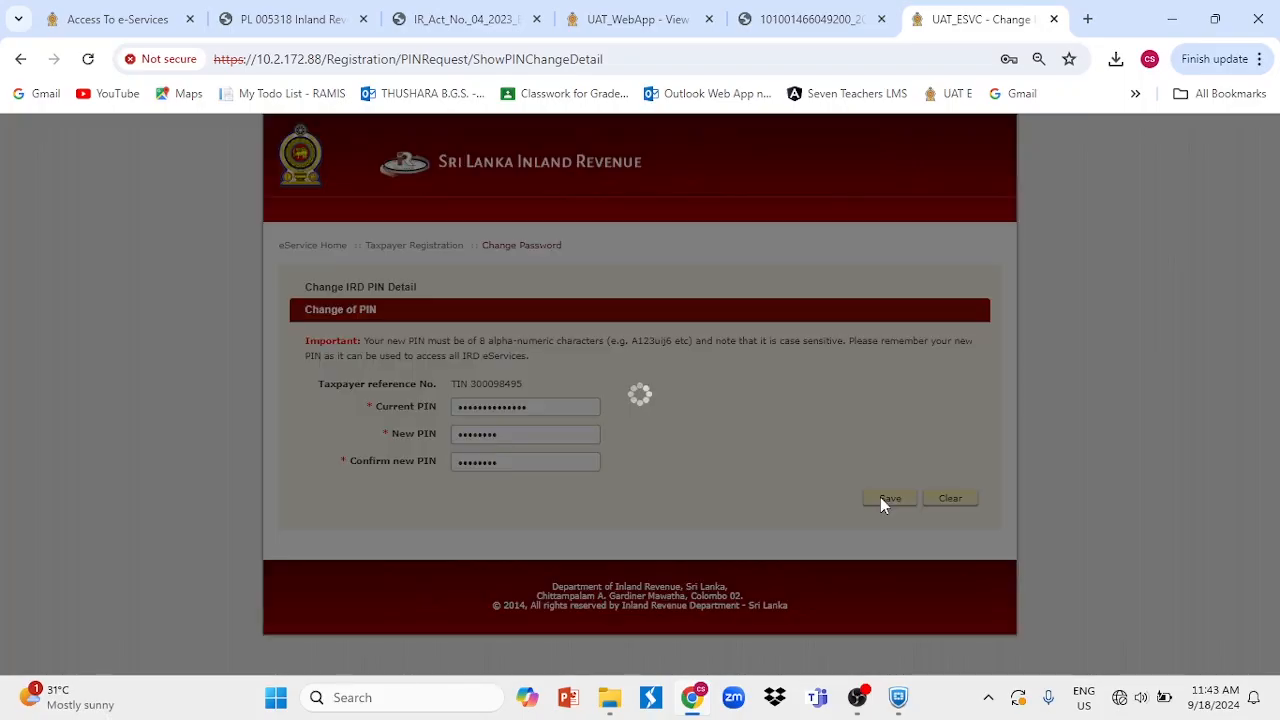
left_click(888, 498)
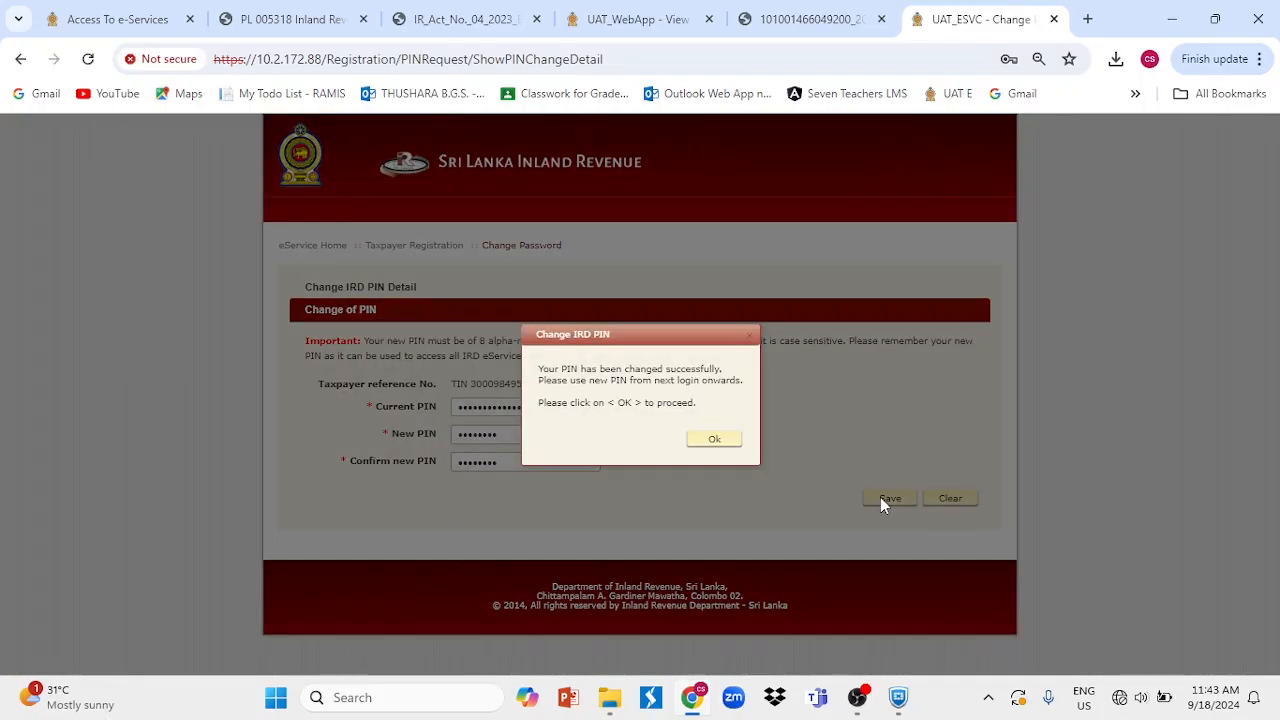
Step: Confirm Ok on the PIN change success message to reach the taxpayer dashboard
left_click(714, 438)
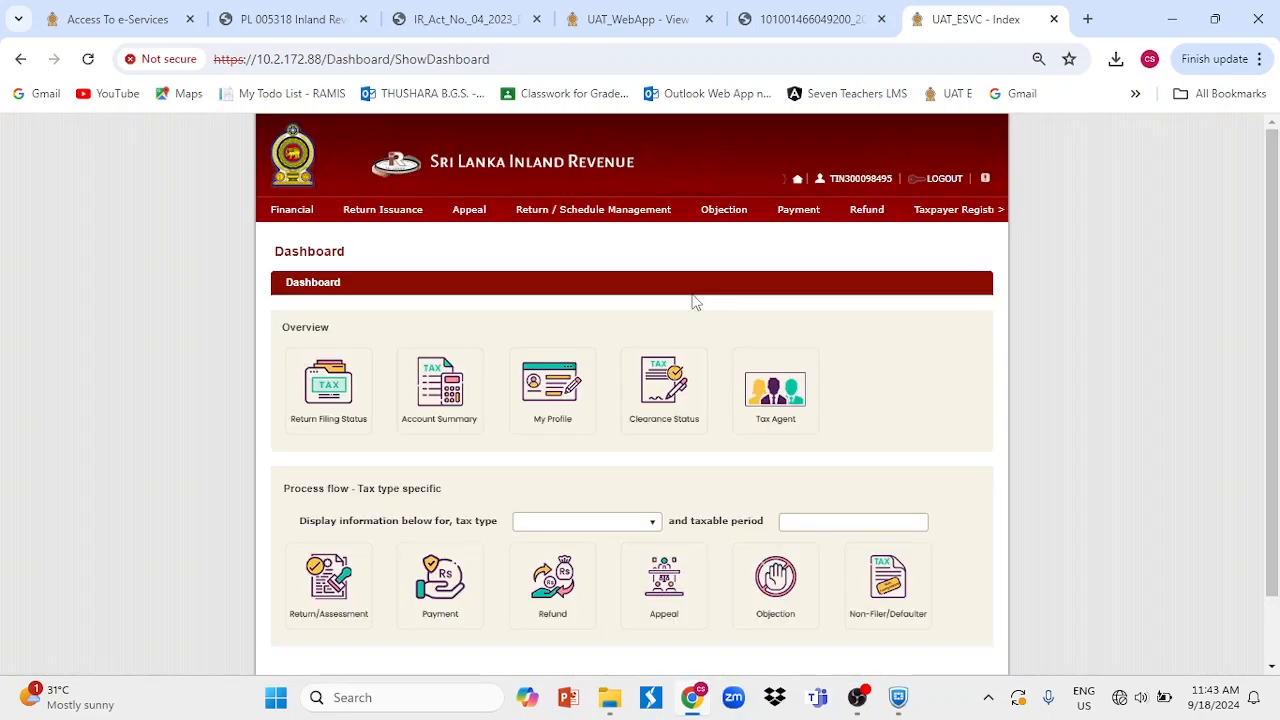
mouse_move(940, 180)
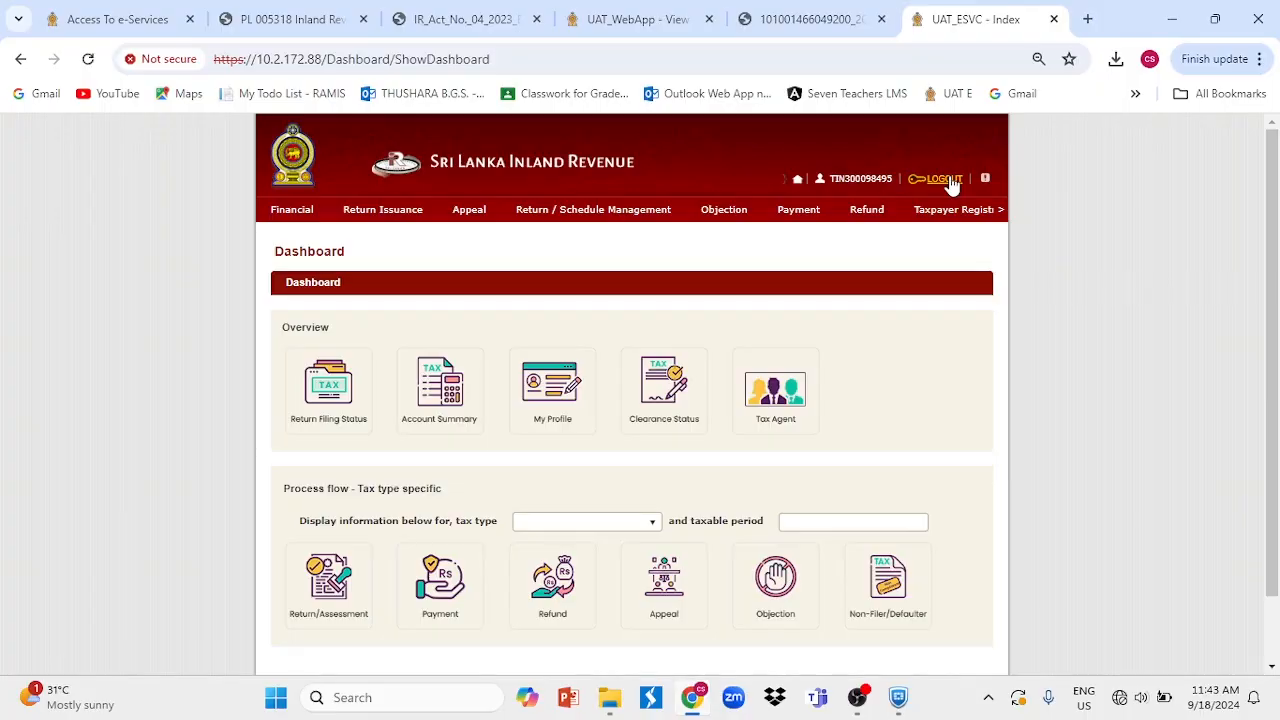